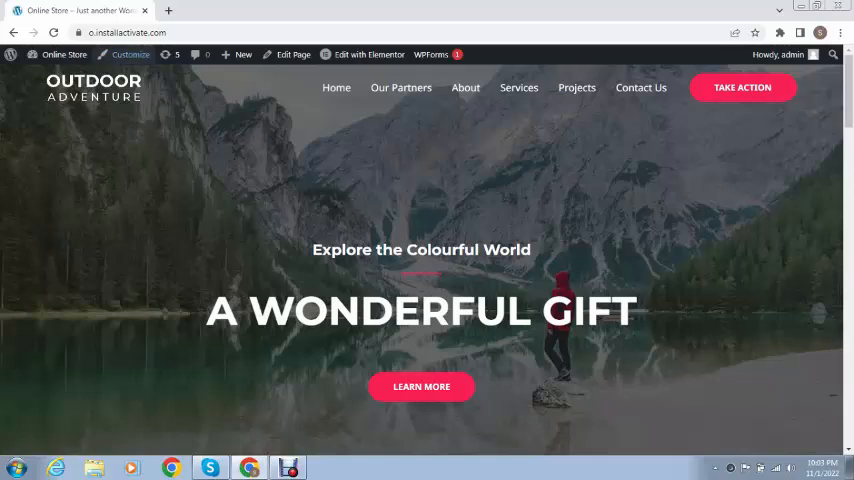
# Step: Open the Online Store Customizer from the admin bar in a new tab and switch to it
pyautogui.click(187, 11)
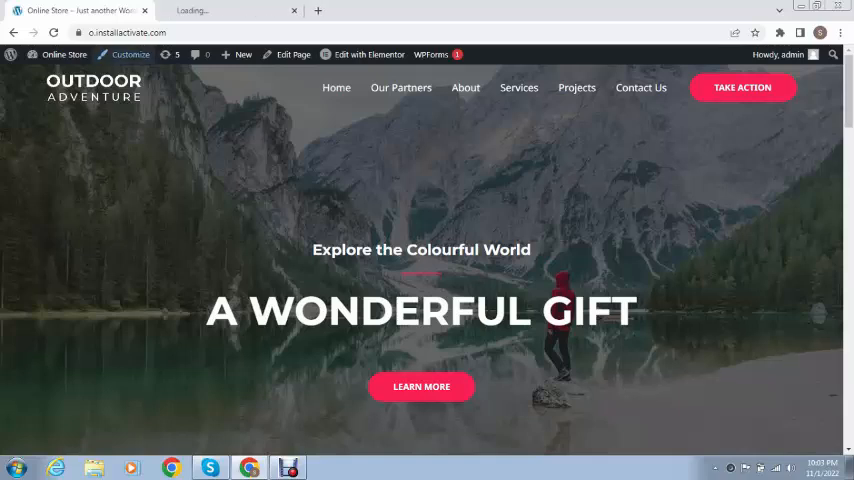
pyautogui.click(129, 55)
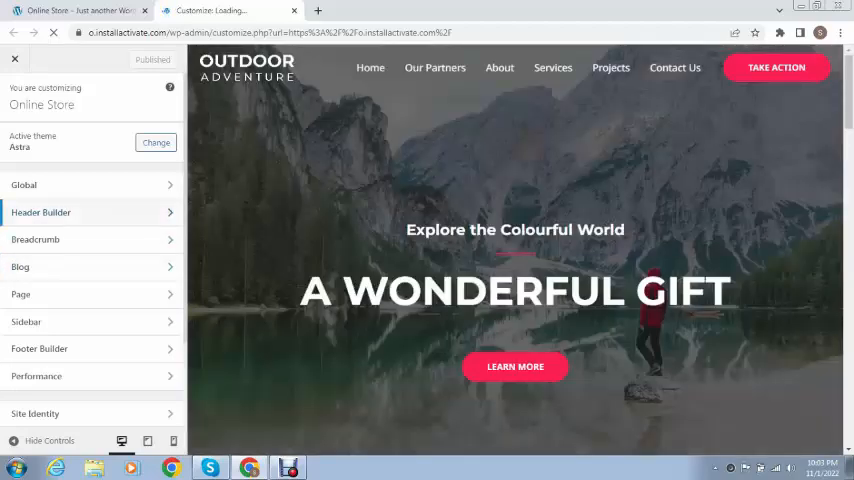
# Step: In Header Builder's Transparent Header settings, start changing the logo image
pyautogui.click(41, 212)
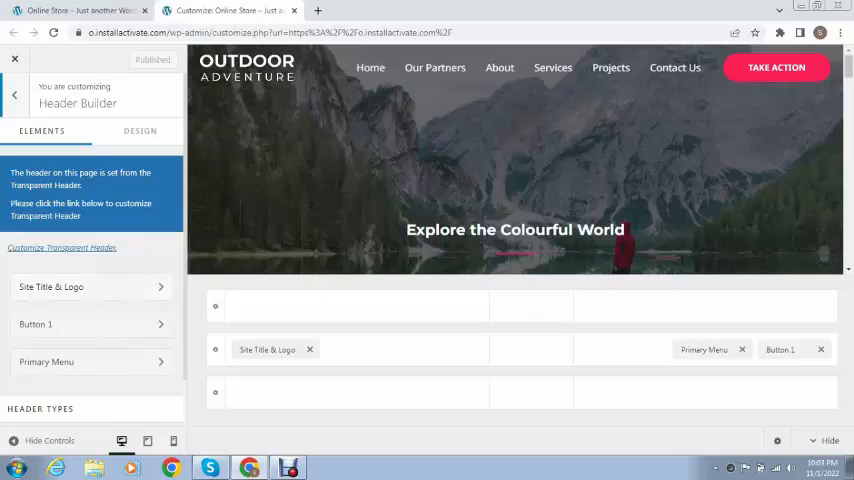
pyautogui.click(62, 249)
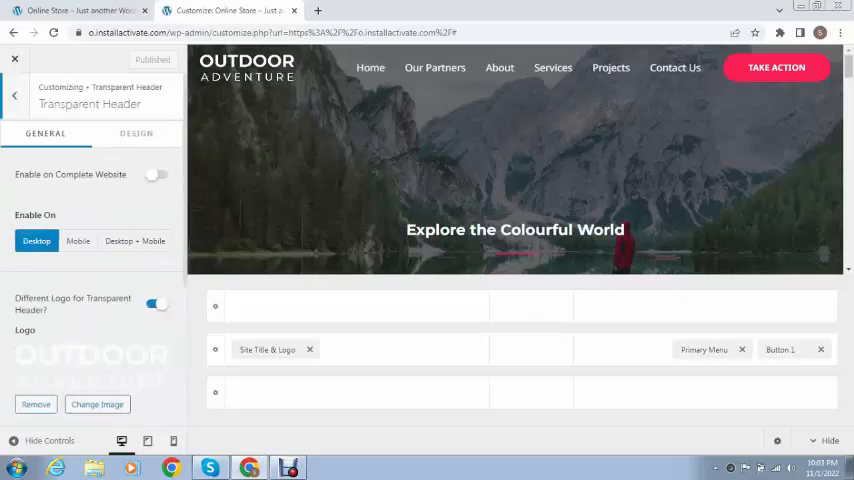
pyautogui.scroll(-3)
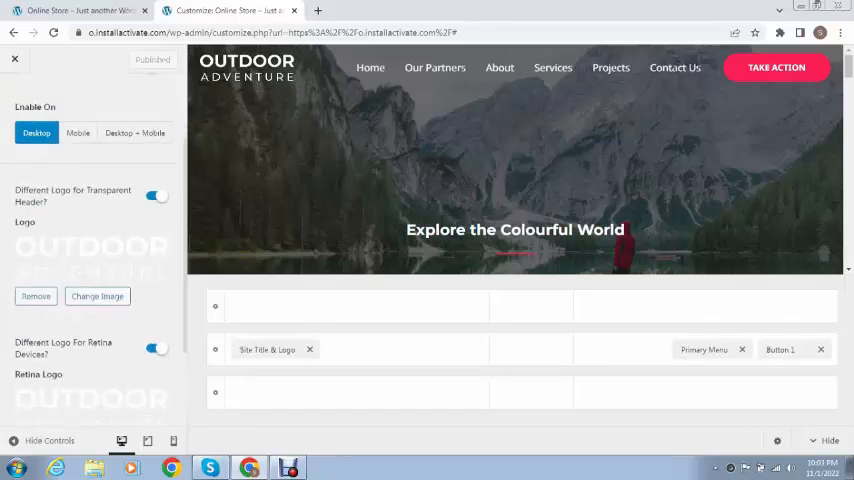
pyautogui.click(97, 296)
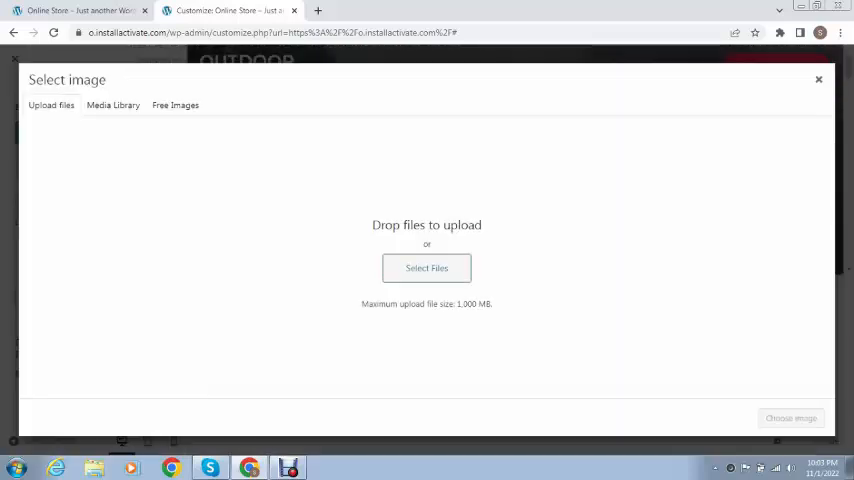
# Step: Upload logo.png and choose it as the transparent header logo
pyautogui.click(426, 267)
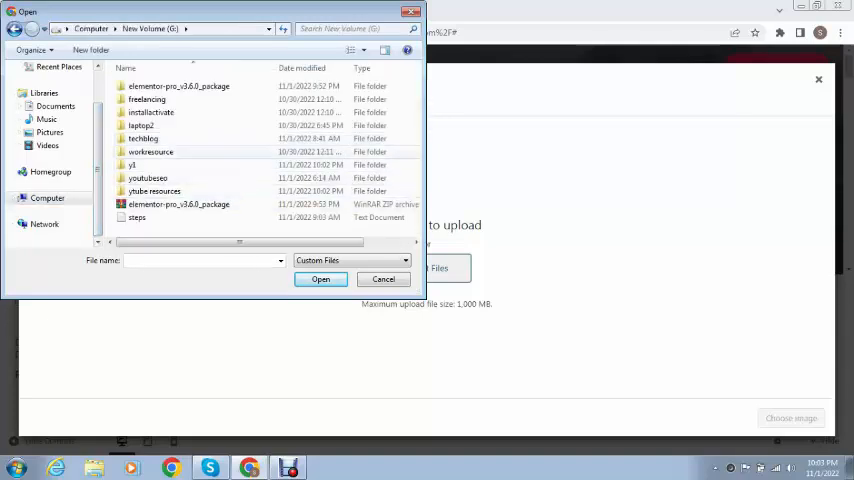
pyautogui.click(320, 279)
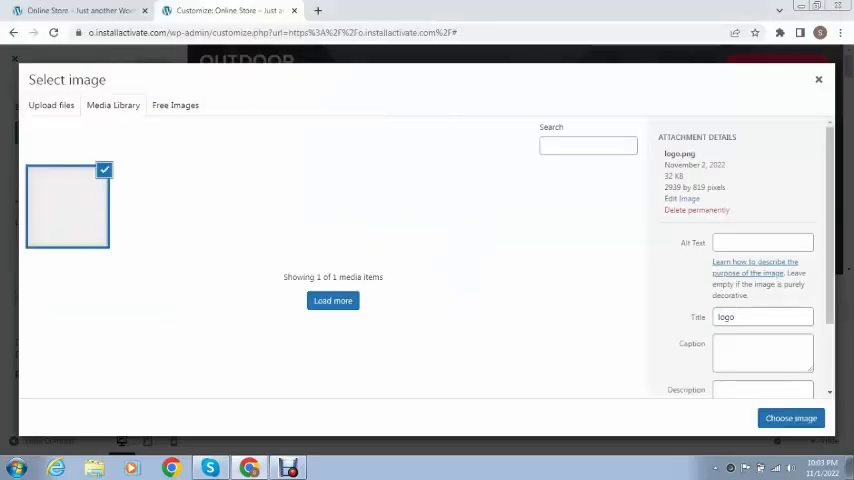
pyautogui.click(790, 418)
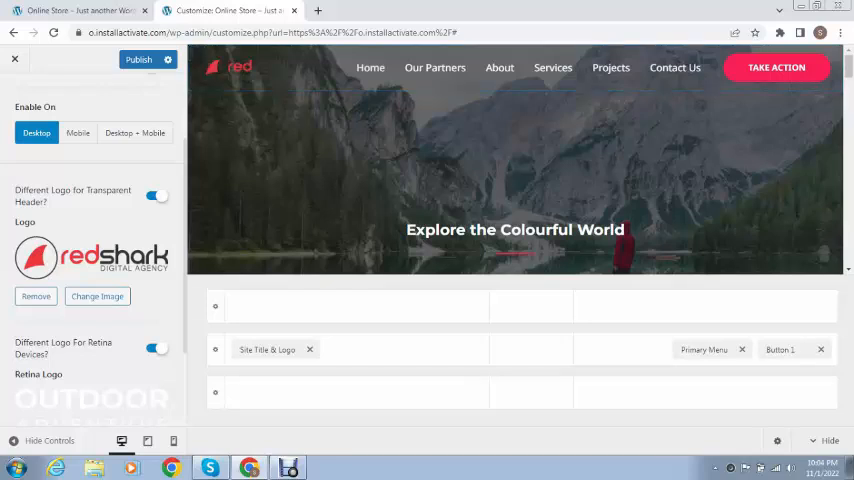
pyautogui.scroll(-3)
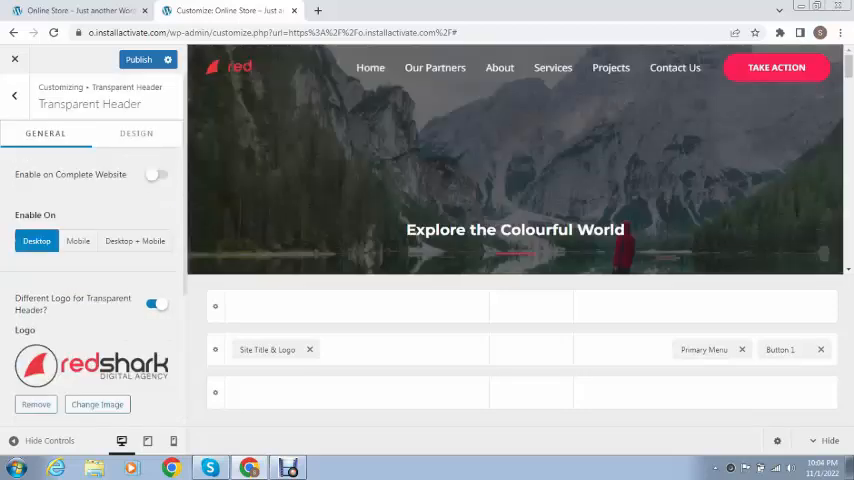
# Step: In Site Title & Logo, replace the standard logo with the redshark image from Media Library
pyautogui.click(147, 59)
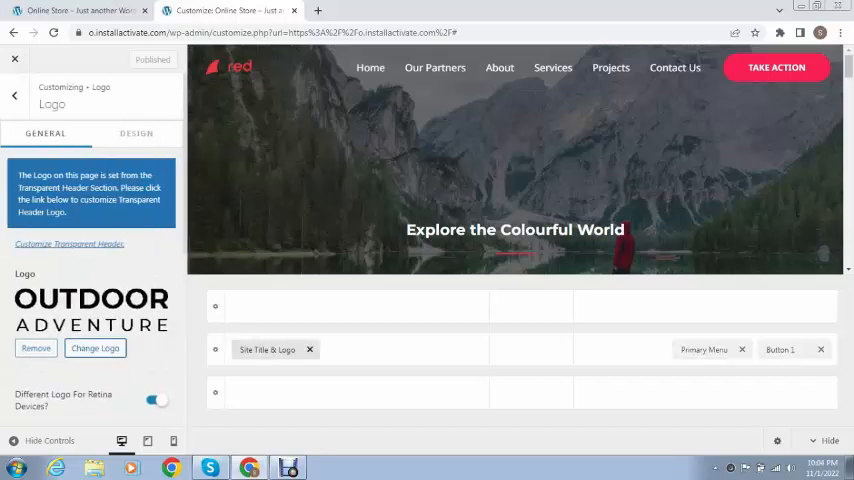
pyautogui.scroll(-3)
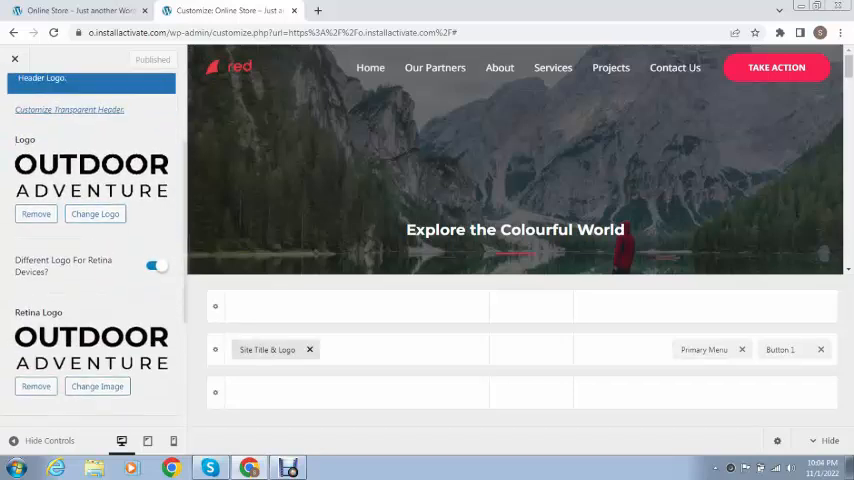
pyautogui.click(95, 213)
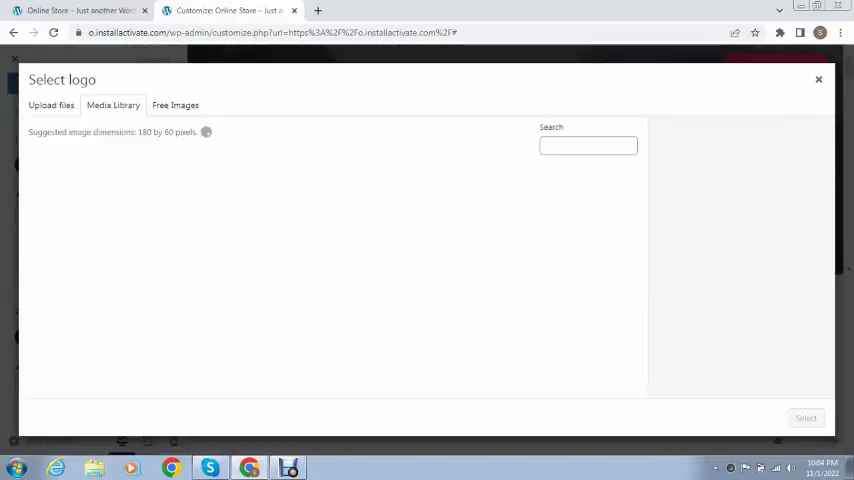
pyautogui.click(60, 208)
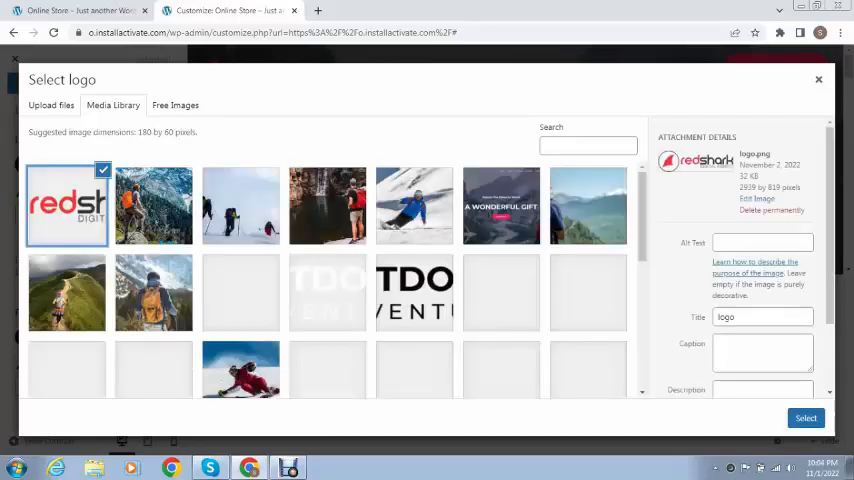
pyautogui.click(805, 418)
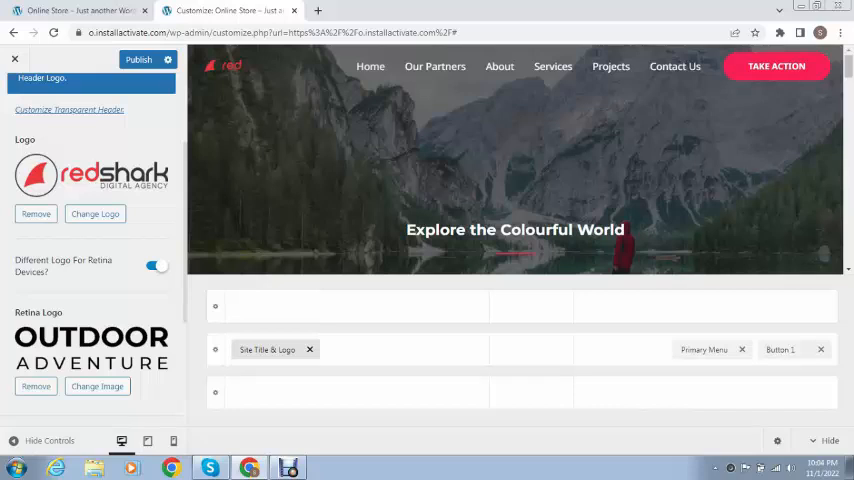
pyautogui.scroll(-3)
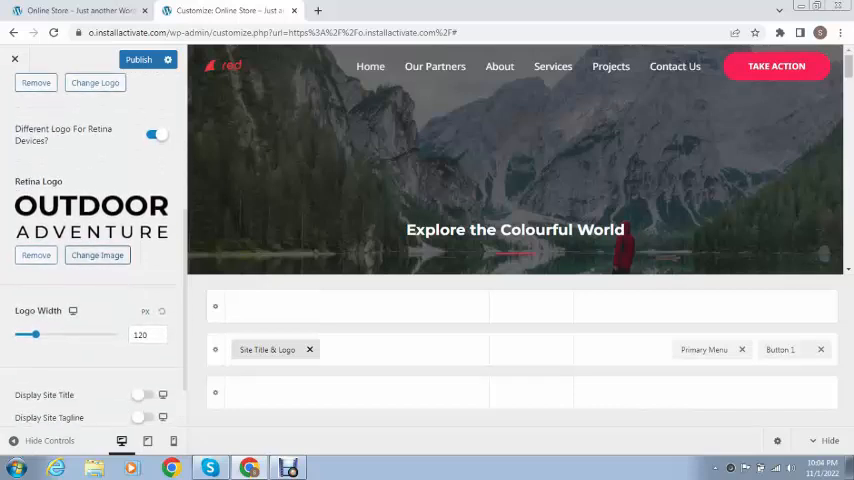
# Step: Set the site icon to the redshark image, cropped to the shark fin
pyautogui.click(36, 255)
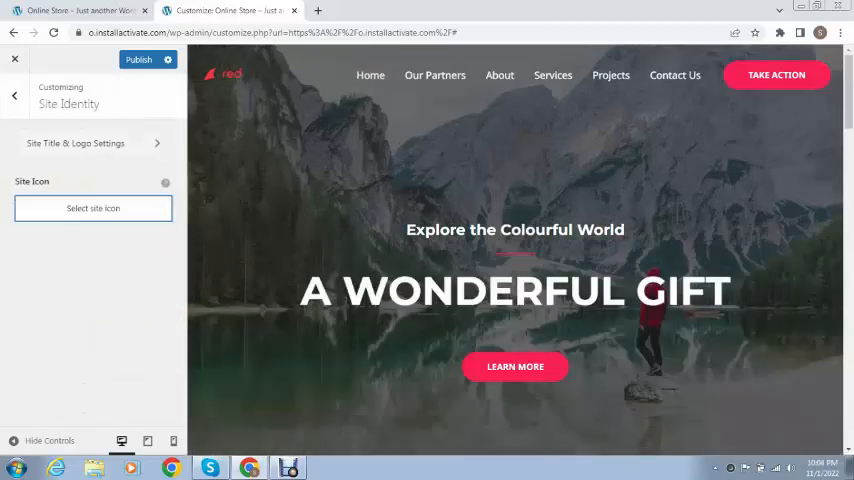
pyautogui.click(92, 208)
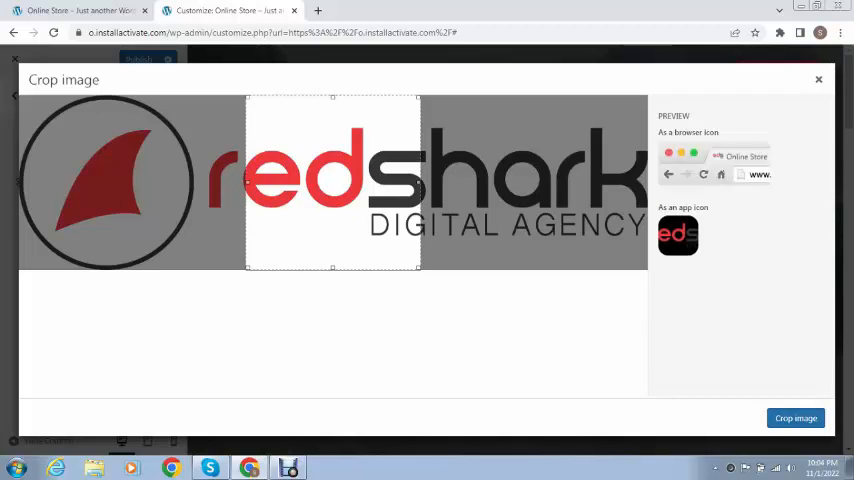
pyautogui.moveTo(332, 182); pyautogui.dragTo(106, 182)
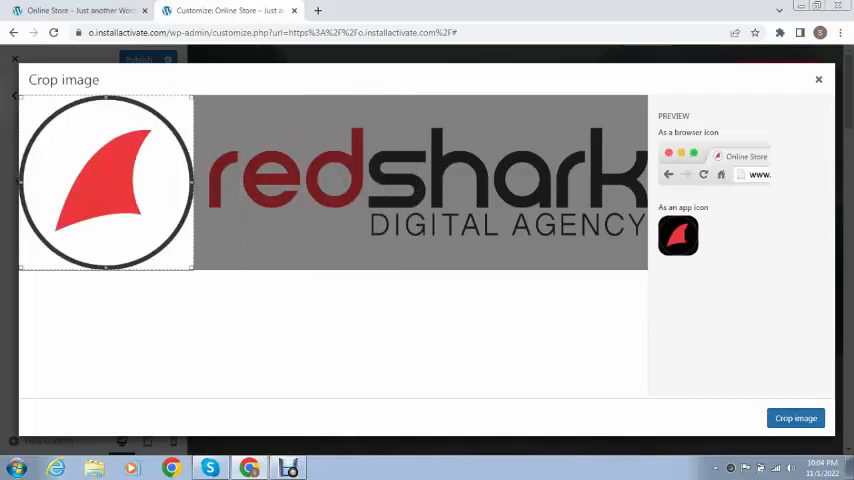
pyautogui.click(795, 418)
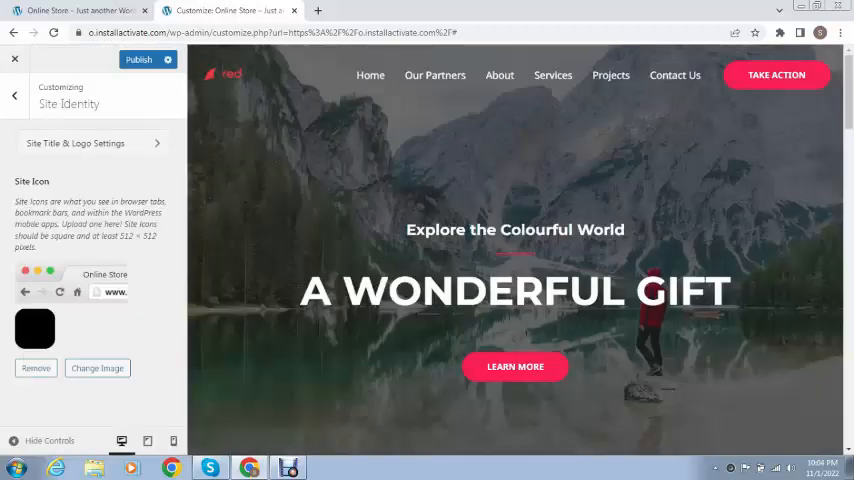
# Step: Publish the Customizer changes and view the live site
pyautogui.click(97, 367)
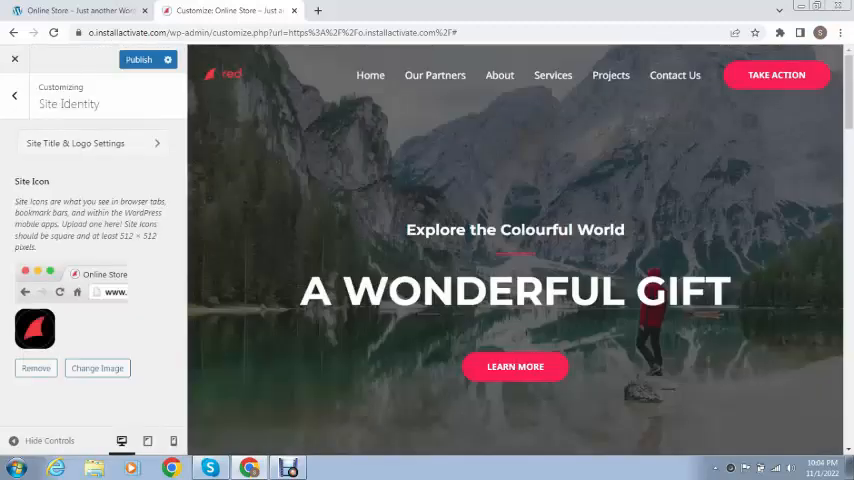
pyautogui.click(136, 59)
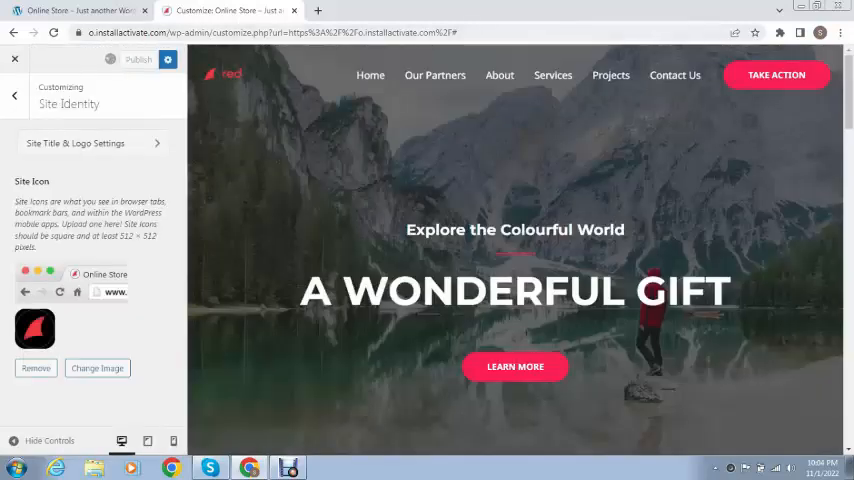
pyautogui.click(133, 58)
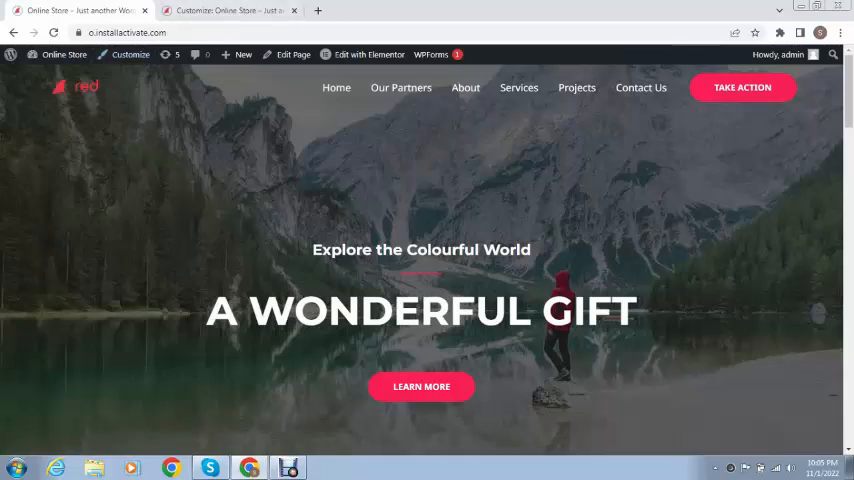
# Step: Switch back to the Customizer tab and open Header Builder settings
pyautogui.click(131, 54)
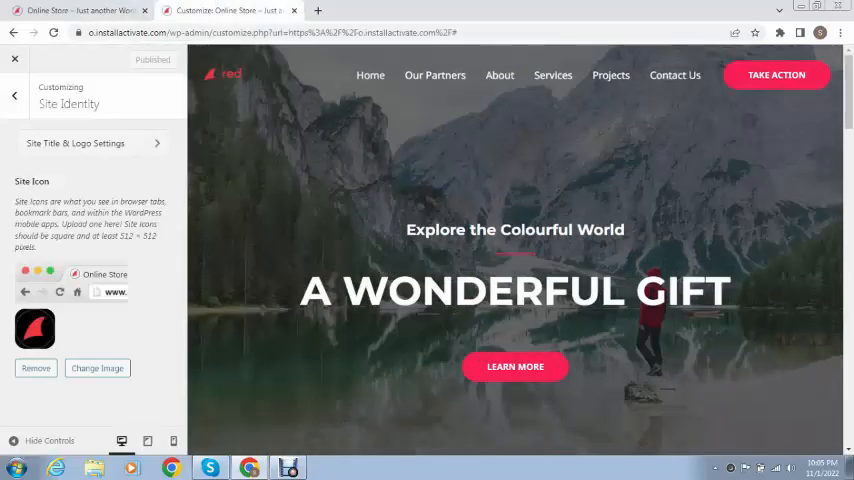
pyautogui.click(15, 95)
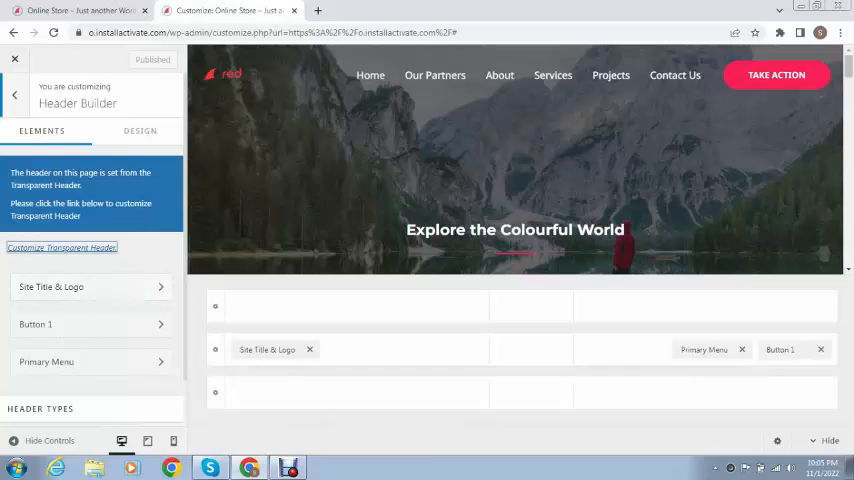
# Step: Open Transparent Header settings, review the Design tab, then scroll General to Logo Width
pyautogui.click(59, 248)
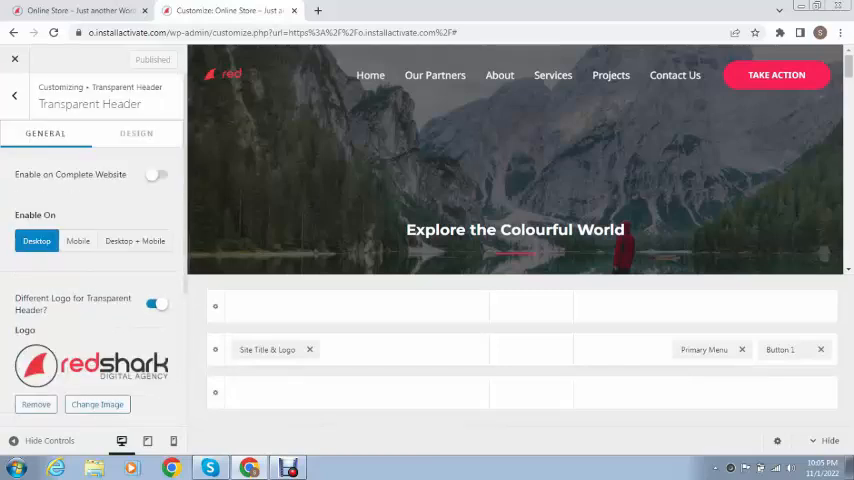
pyautogui.click(136, 133)
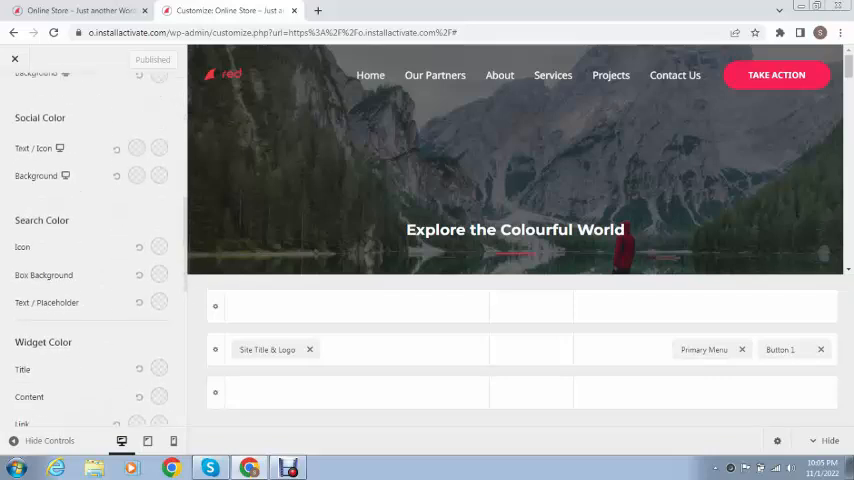
pyautogui.scroll(-3)
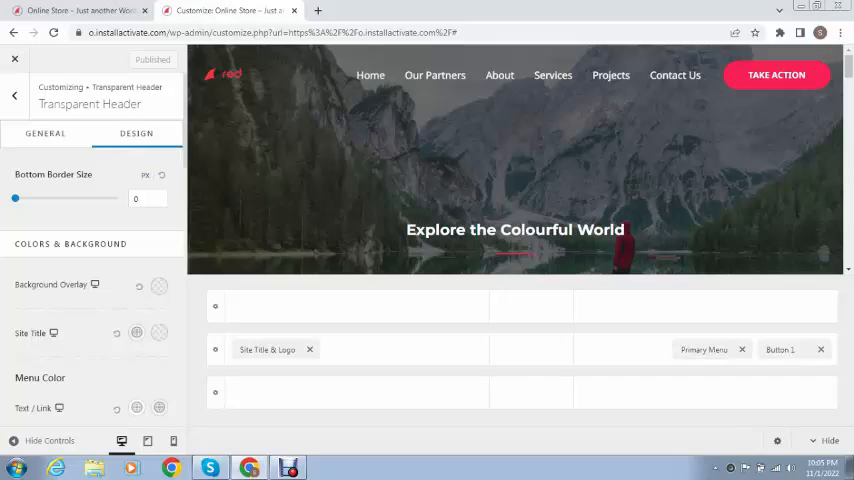
pyautogui.click(45, 133)
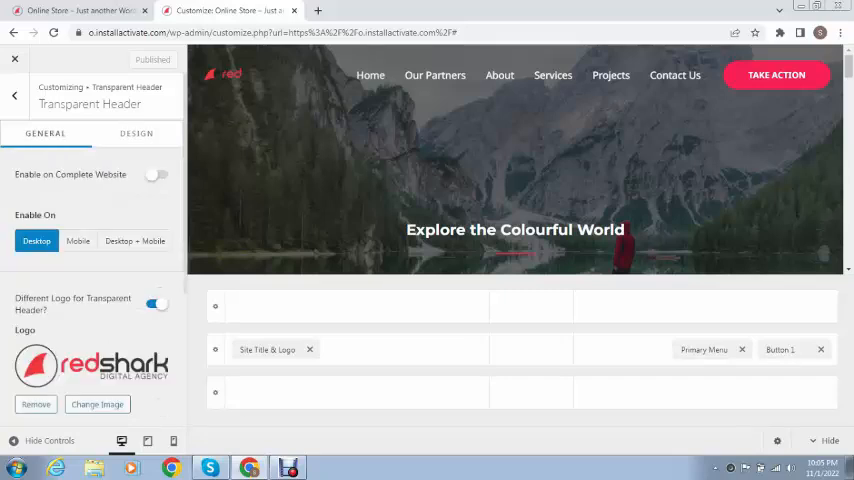
pyautogui.scroll(-3)
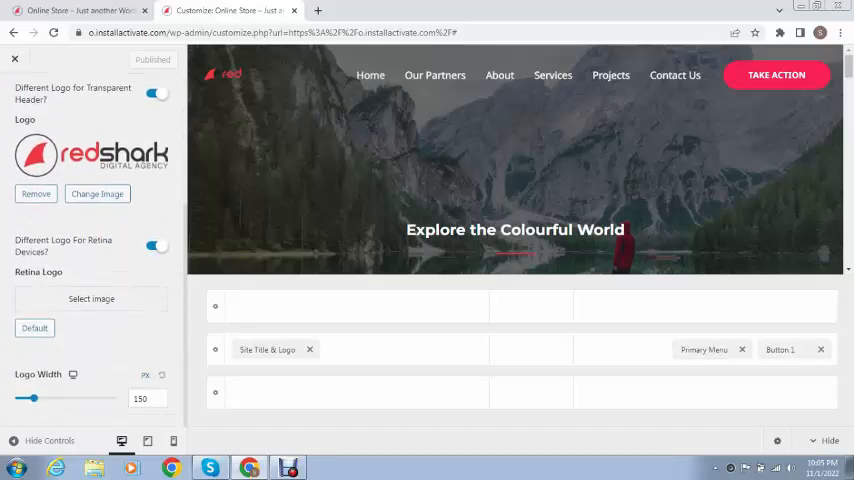
# Step: Drag the transparent header Logo Width slider from 150 px up to 301 px
pyautogui.moveTo(30, 397); pyautogui.dragTo(50, 397)
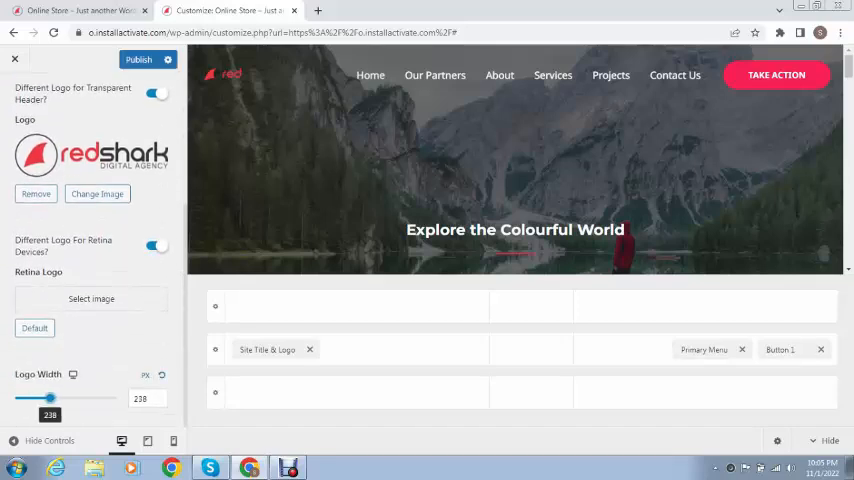
pyautogui.moveTo(50, 398); pyautogui.dragTo(55, 398)
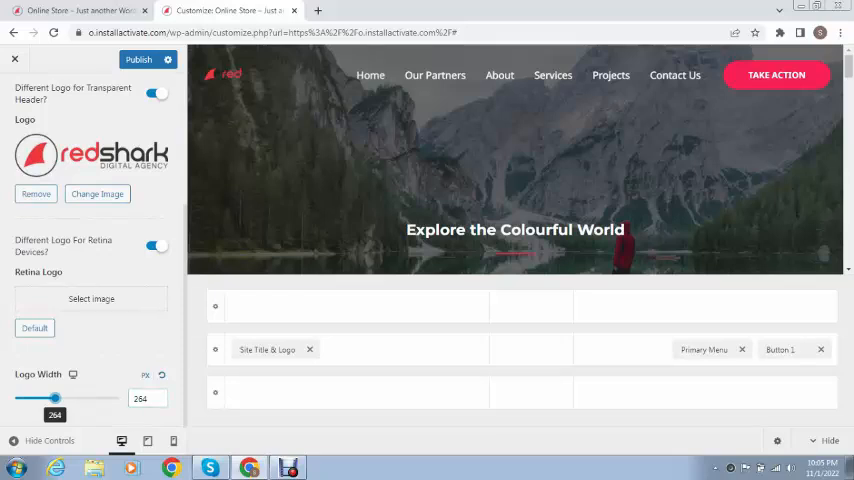
pyautogui.moveTo(54, 398); pyautogui.dragTo(61, 398)
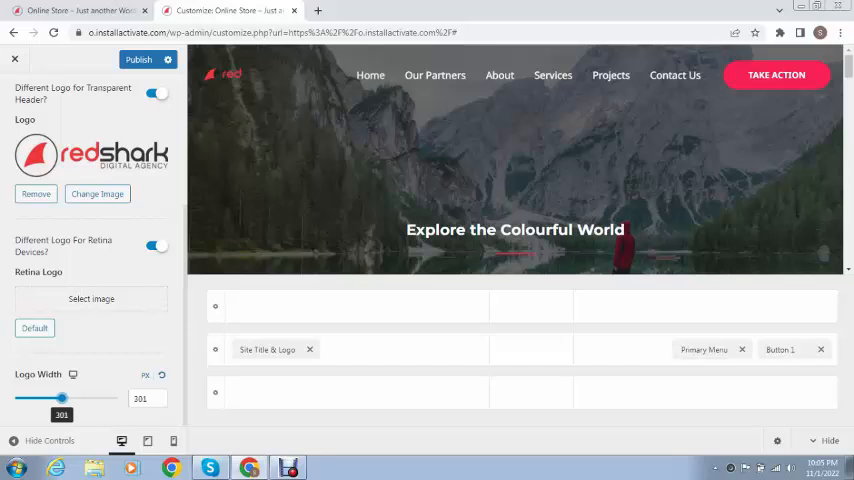